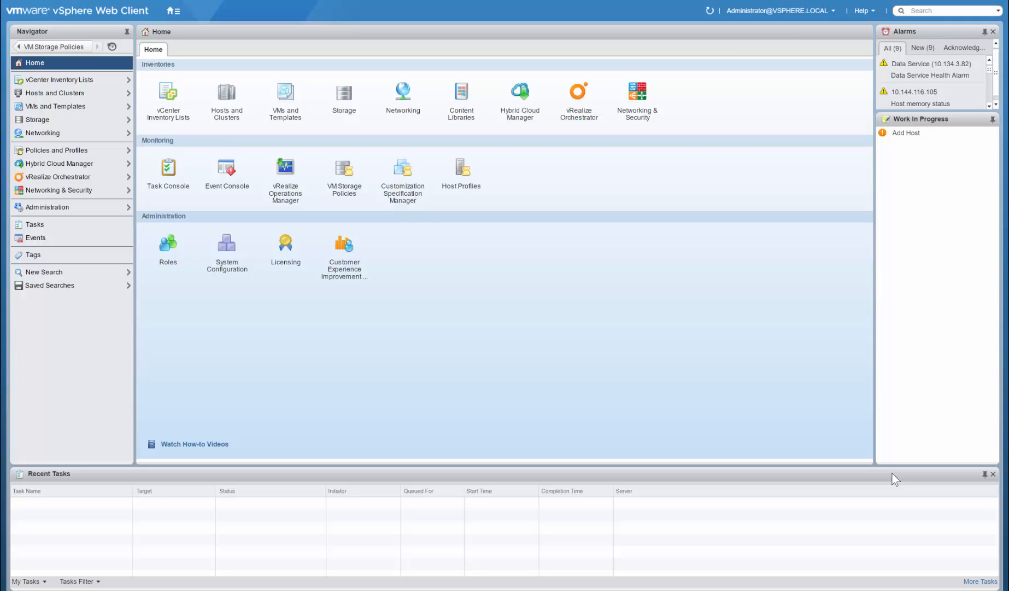
{"action": "mouse_move", "coordinate": [119, 147]}
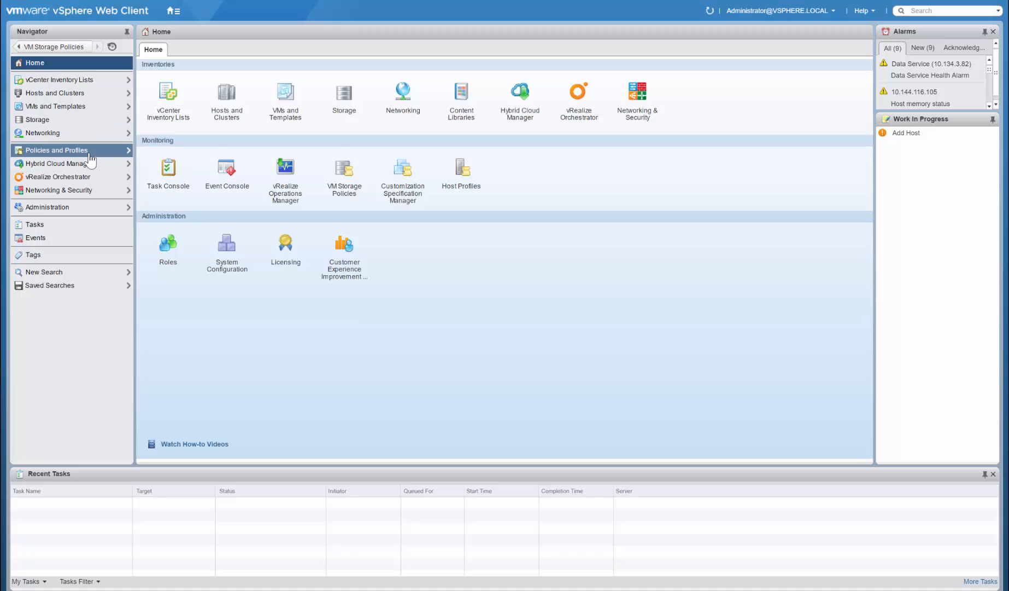
Show the VM Storage Policies list under Policies and Profiles.
{"action": "left_click", "coordinate": [403, 168]}
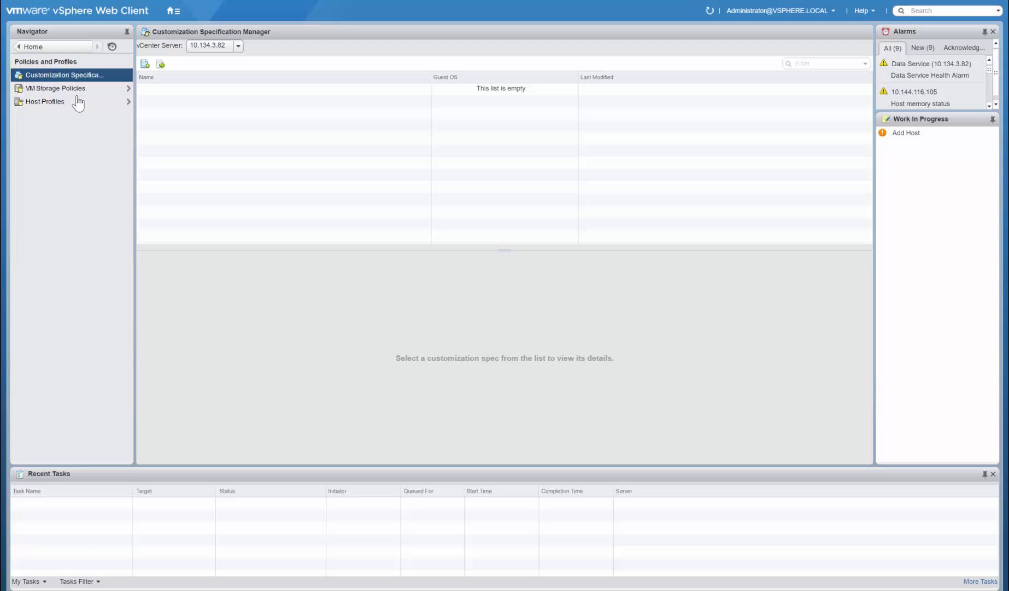
{"action": "left_click", "coordinate": [55, 89]}
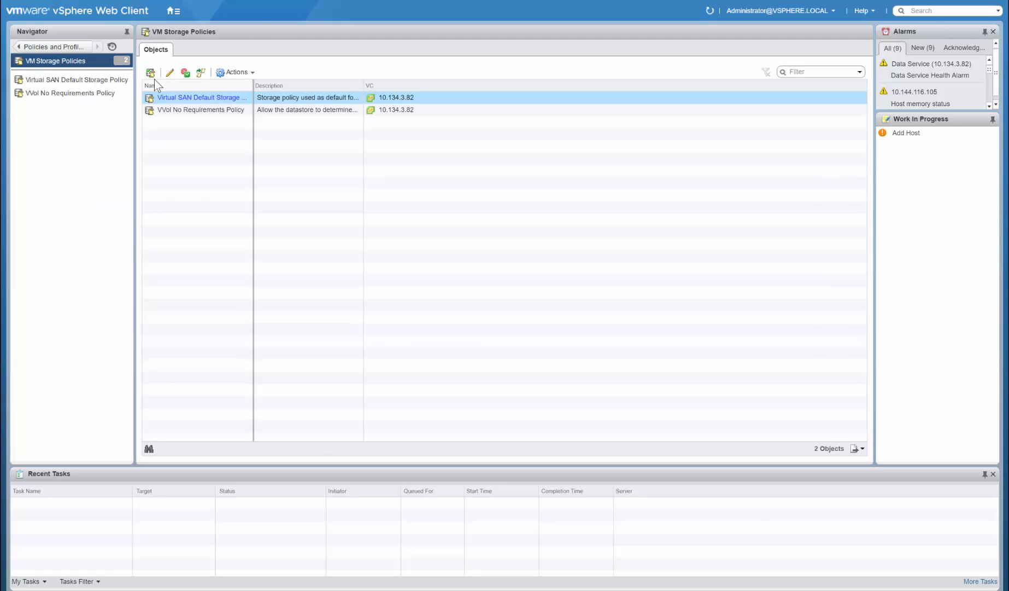
Start a new VM storage policy named 'Gold'.
{"action": "left_click", "coordinate": [150, 73]}
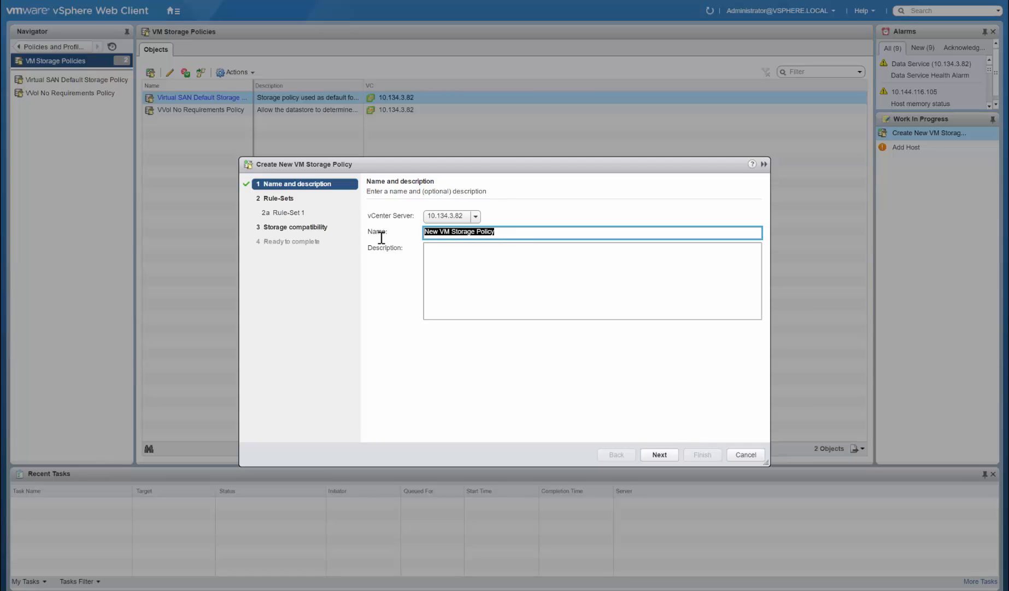
{"action": "type", "text": "Gold"}
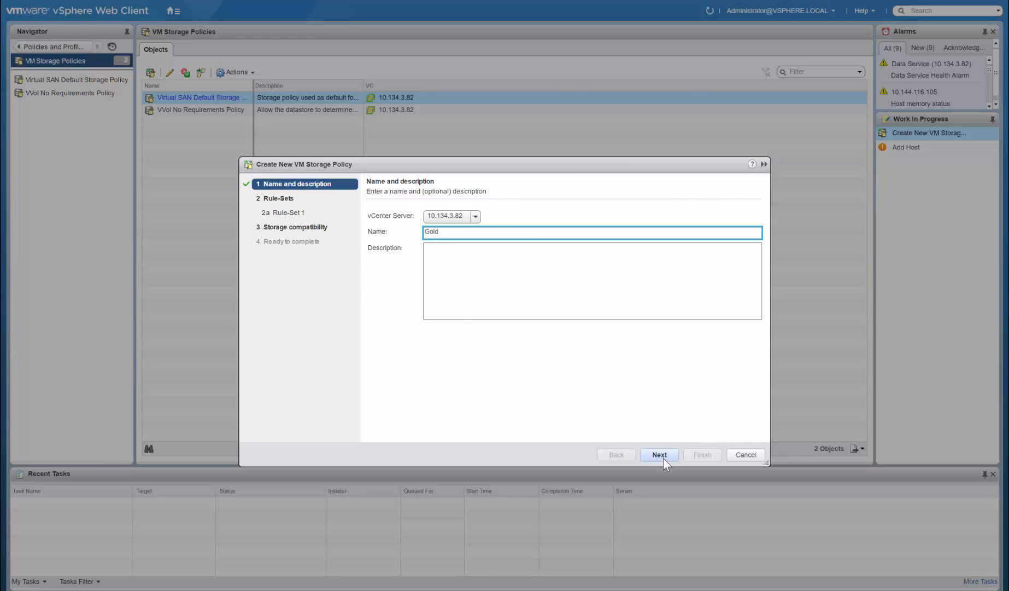
{"action": "left_click", "coordinate": [659, 454]}
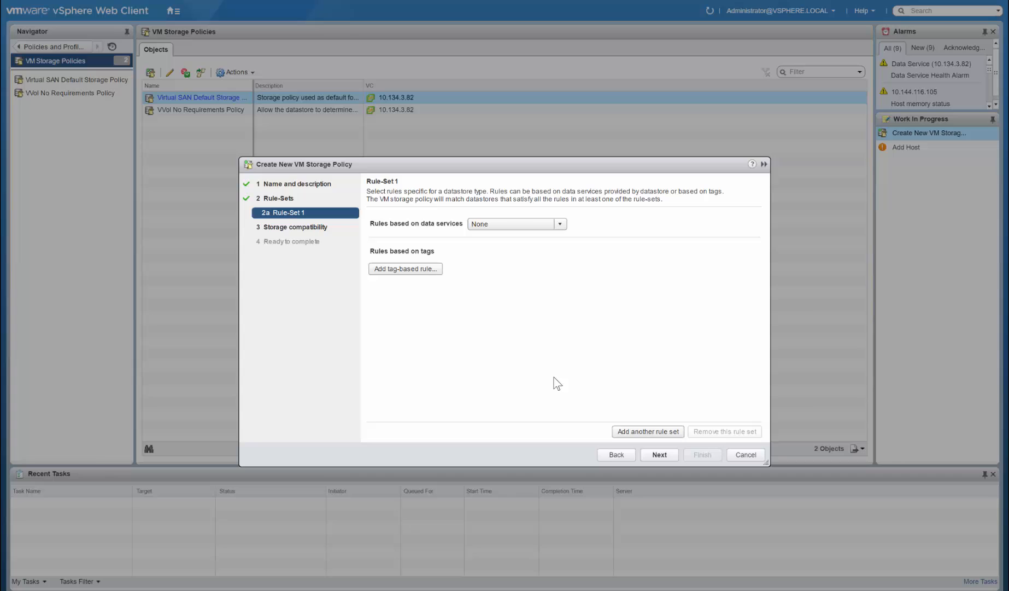
Add a VSAN Flash read cache reservation rule of 10% and advance to final review.
{"action": "left_click", "coordinate": [559, 223]}
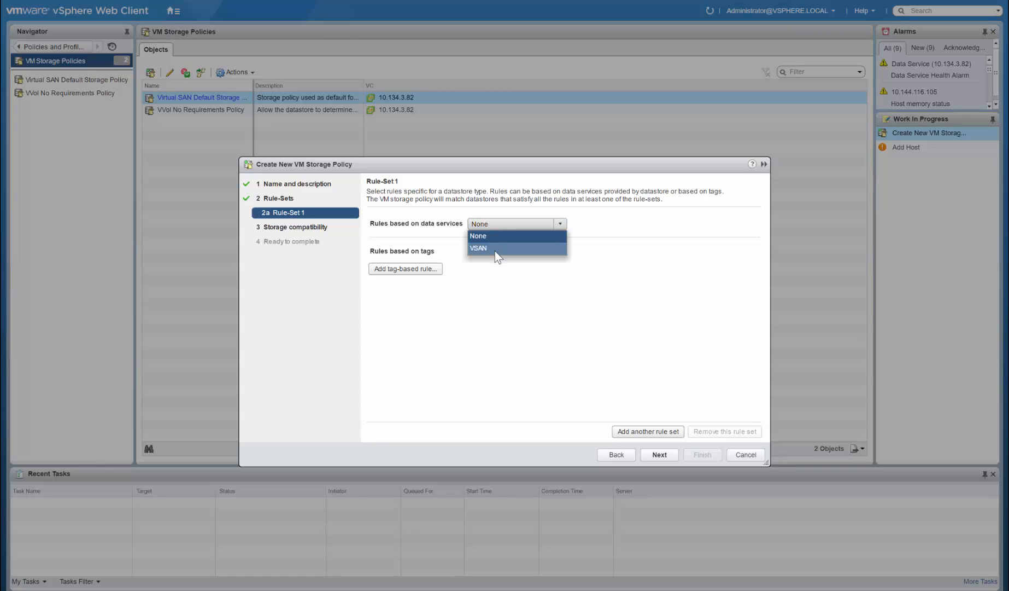
{"action": "left_click", "coordinate": [479, 248]}
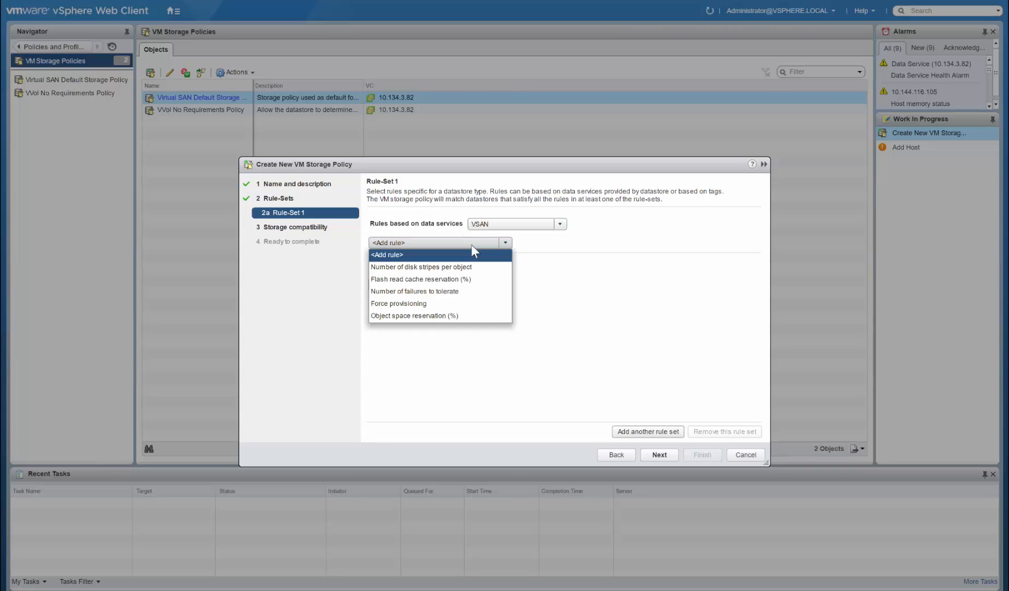
{"action": "left_click", "coordinate": [421, 279]}
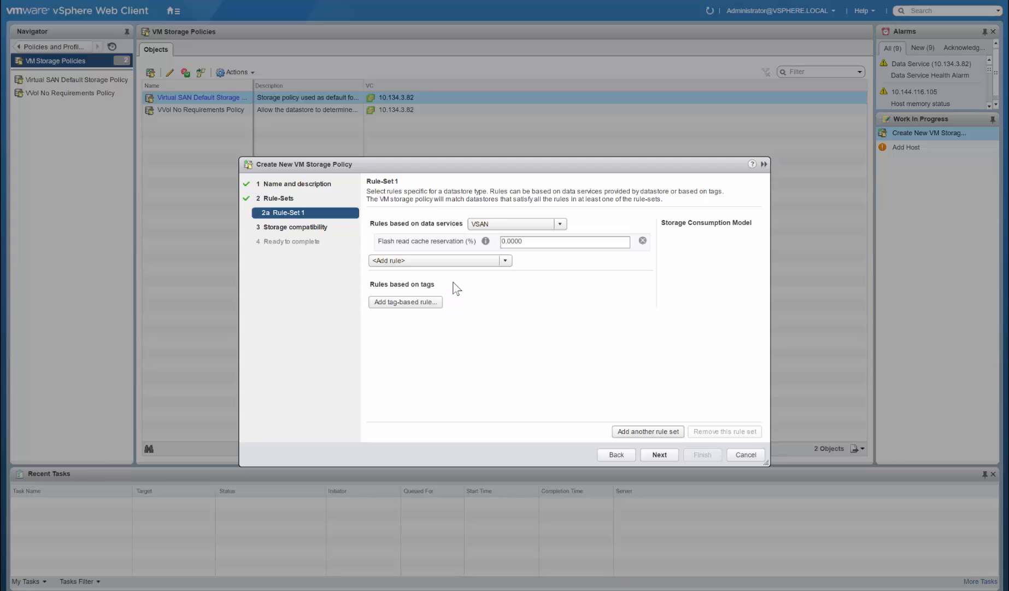
{"action": "left_click", "coordinate": [563, 241]}
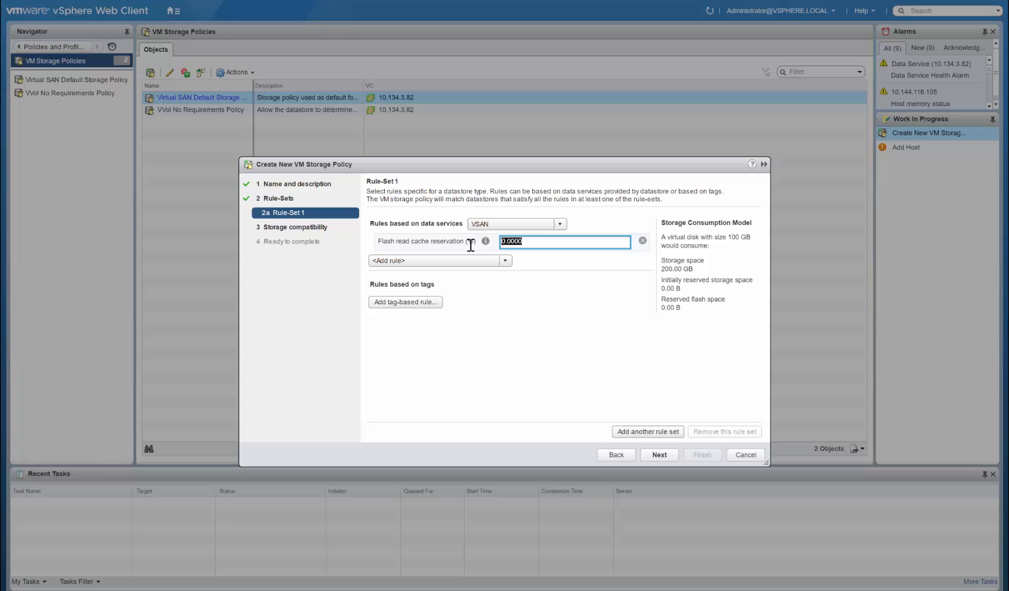
{"action": "type", "text": "10"}
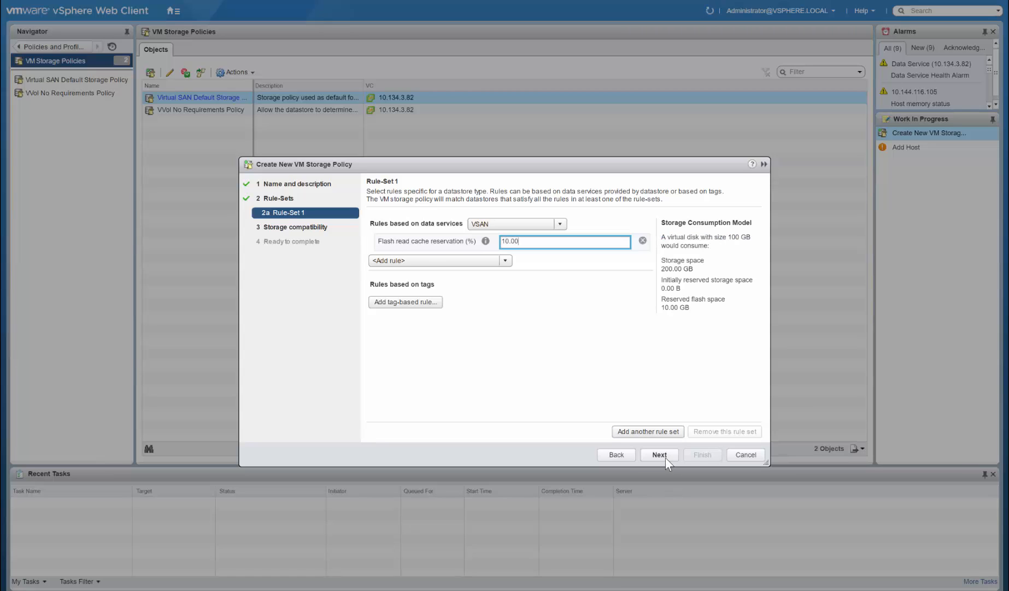
{"action": "left_click", "coordinate": [658, 454]}
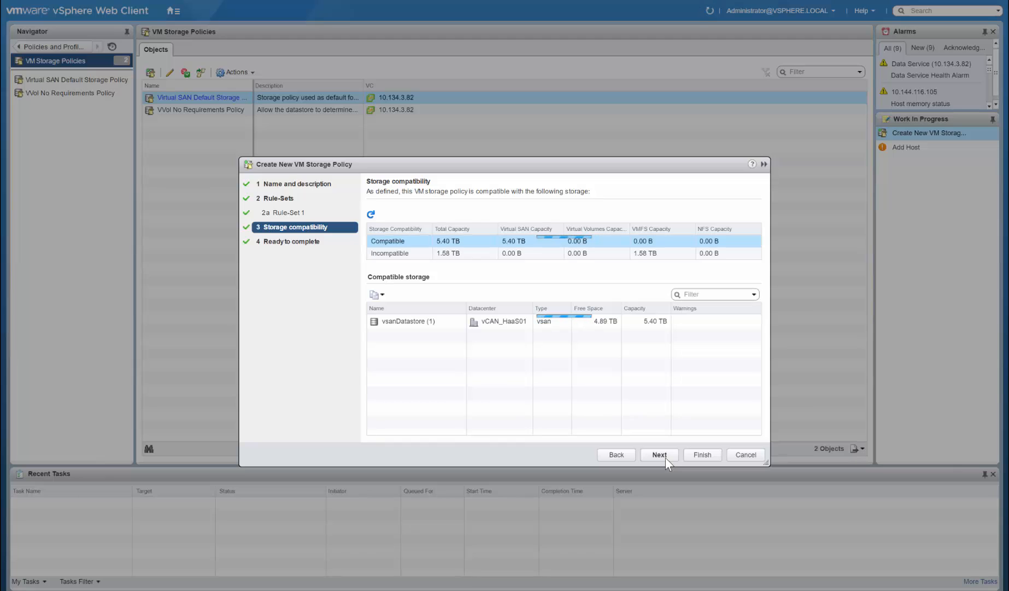
{"action": "left_click", "coordinate": [660, 454]}
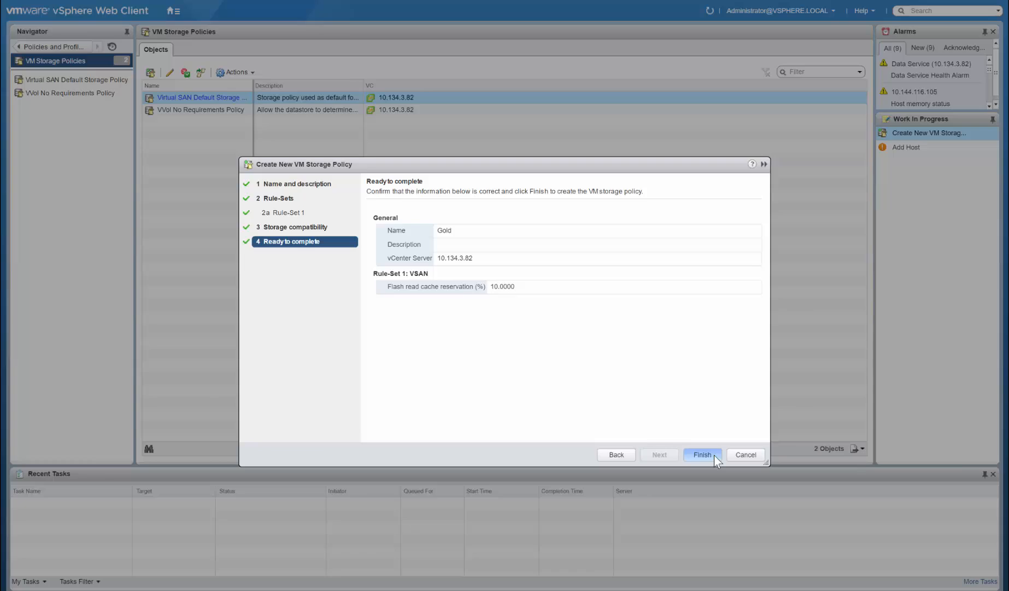
Finish the wizard to create the Gold storage policy.
{"action": "left_click", "coordinate": [702, 454]}
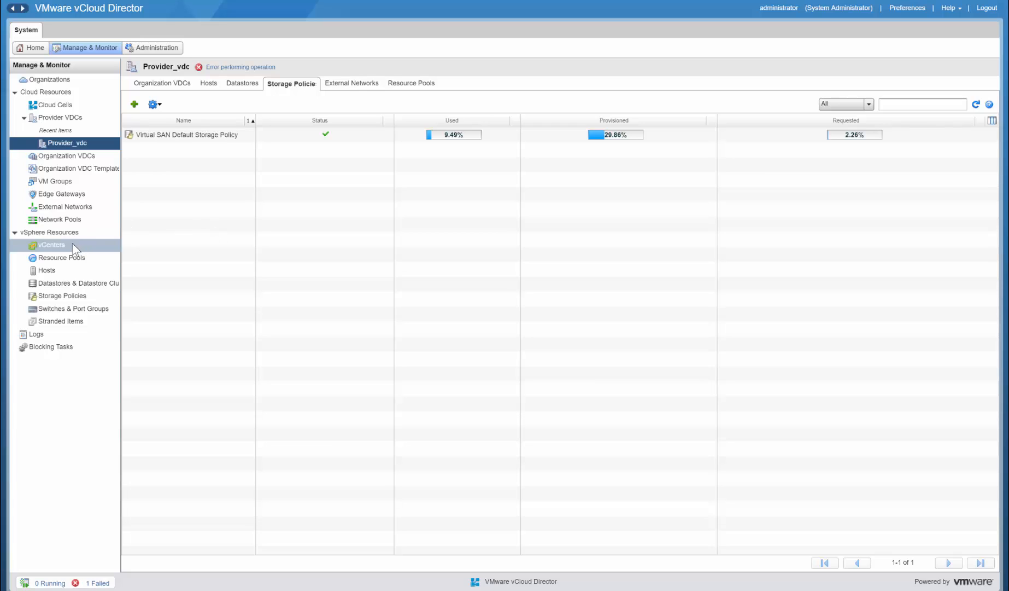
Refresh storage policies on vCenter@82 from the vCenters list.
{"action": "left_click", "coordinate": [51, 245]}
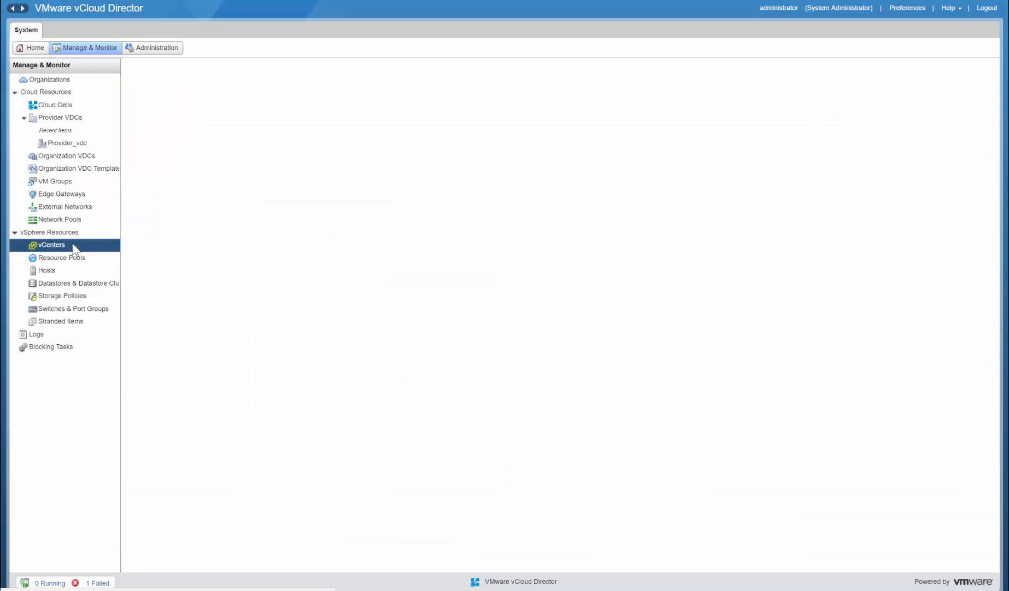
{"action": "left_click", "coordinate": [51, 245]}
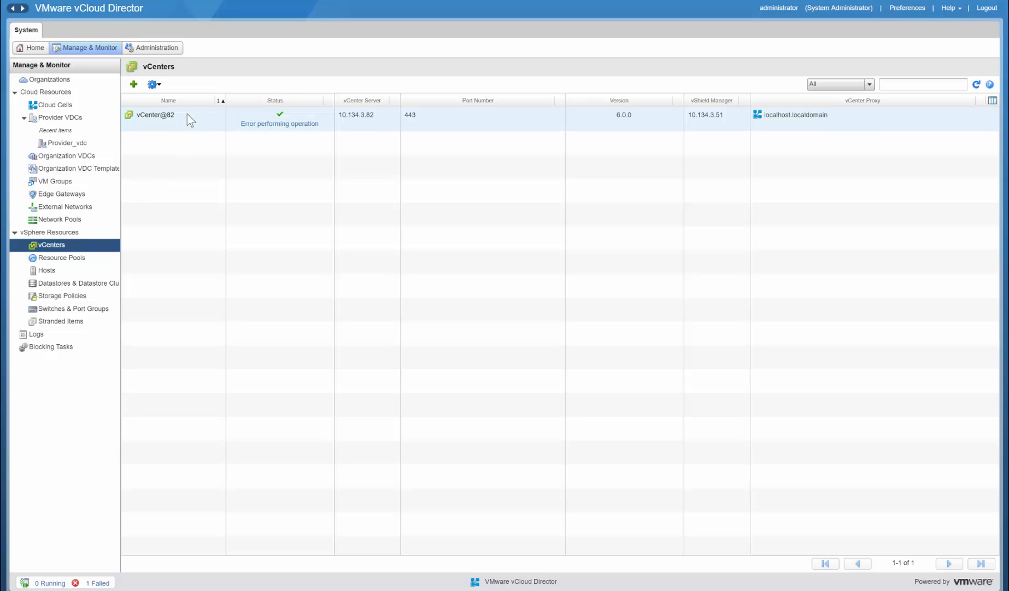
{"action": "right_click", "coordinate": [155, 115]}
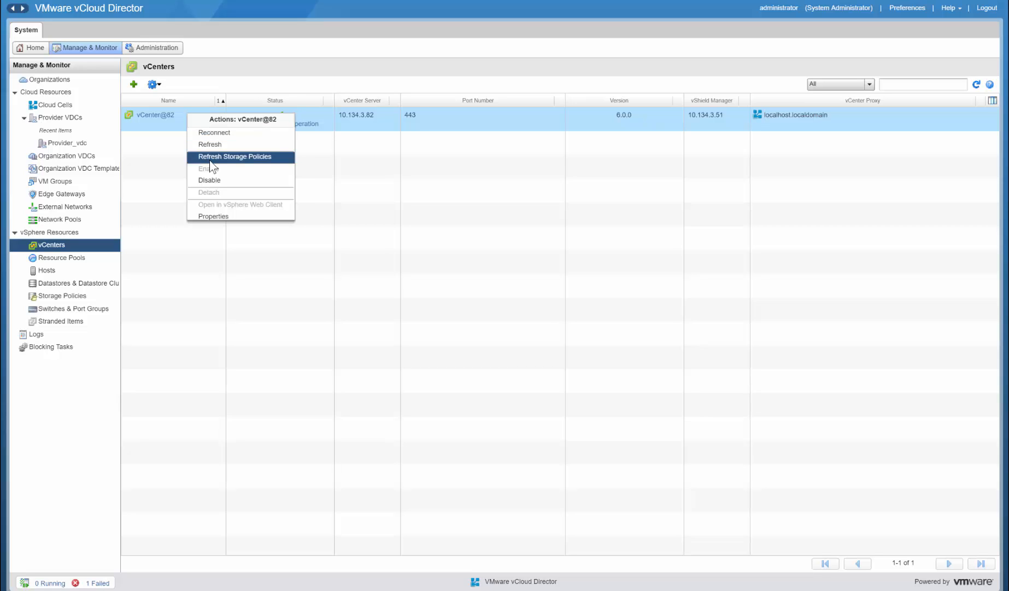
{"action": "left_click", "coordinate": [235, 156]}
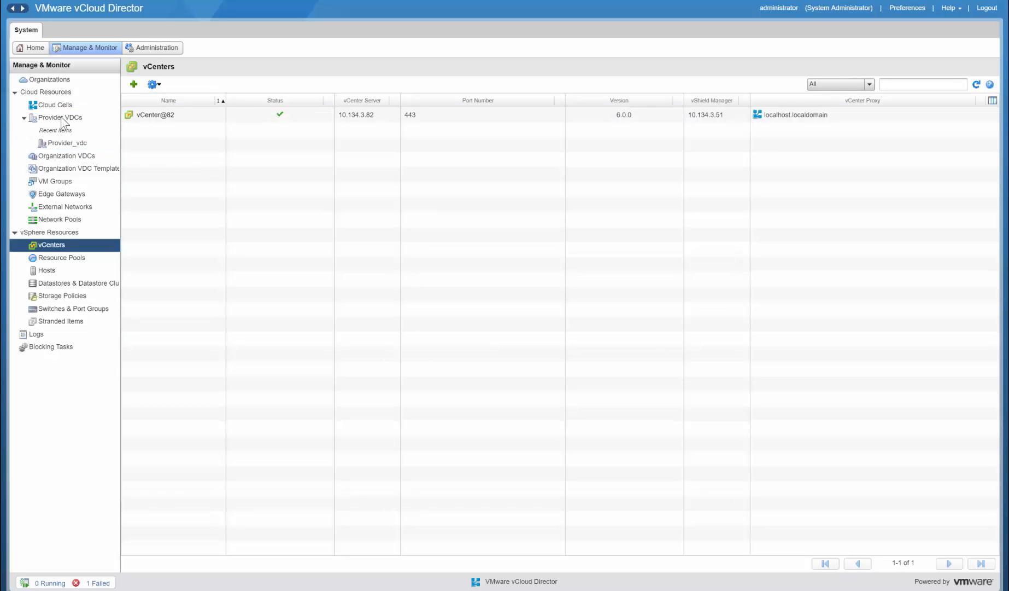
Open Provider_vdc from the Provider VDCs list to view its storage policies.
{"action": "left_click", "coordinate": [60, 117]}
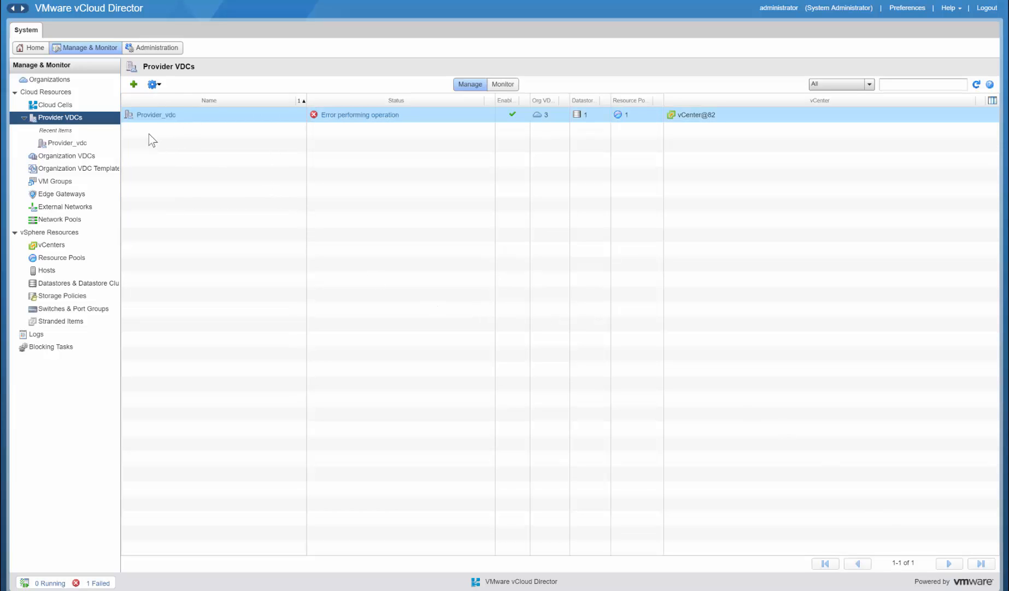
{"action": "mouse_move", "coordinate": [155, 115]}
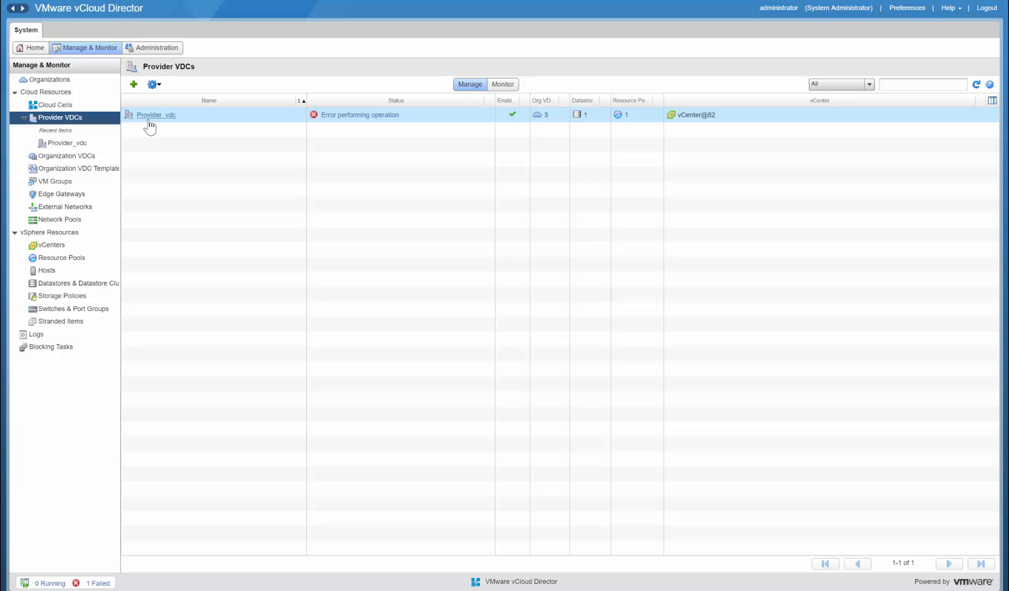
{"action": "left_click", "coordinate": [155, 115]}
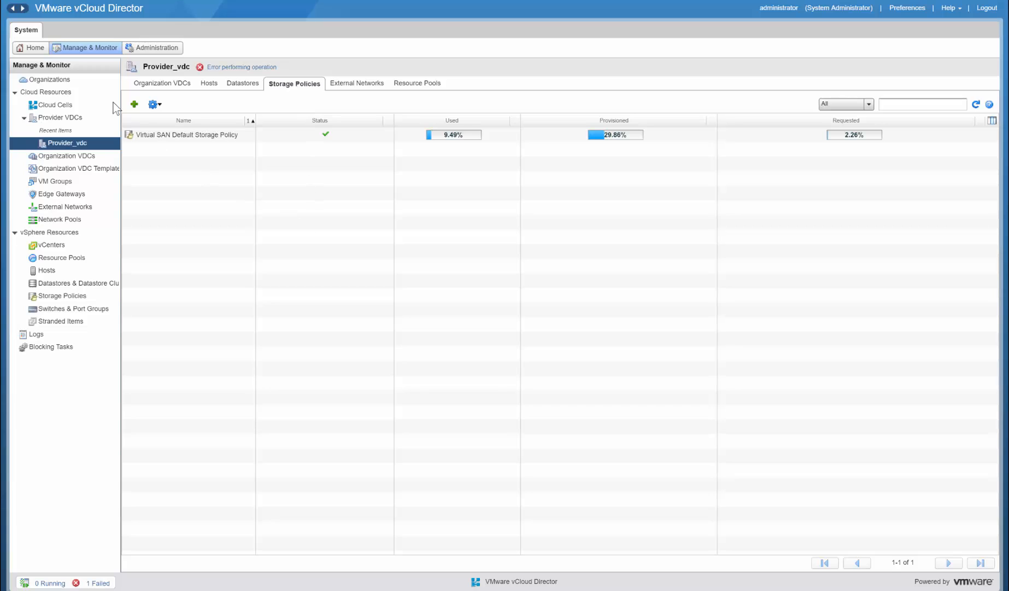
Select Gold in the Add Storage Policies dialog and confirm adding it to Provider_vdc.
{"action": "left_click", "coordinate": [134, 104]}
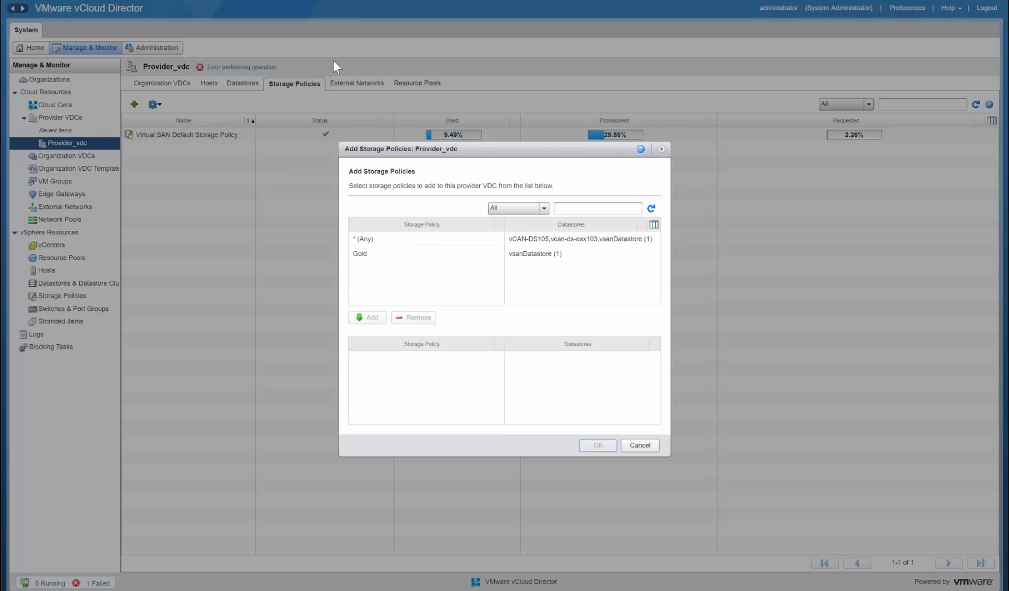
{"action": "left_click", "coordinate": [425, 253]}
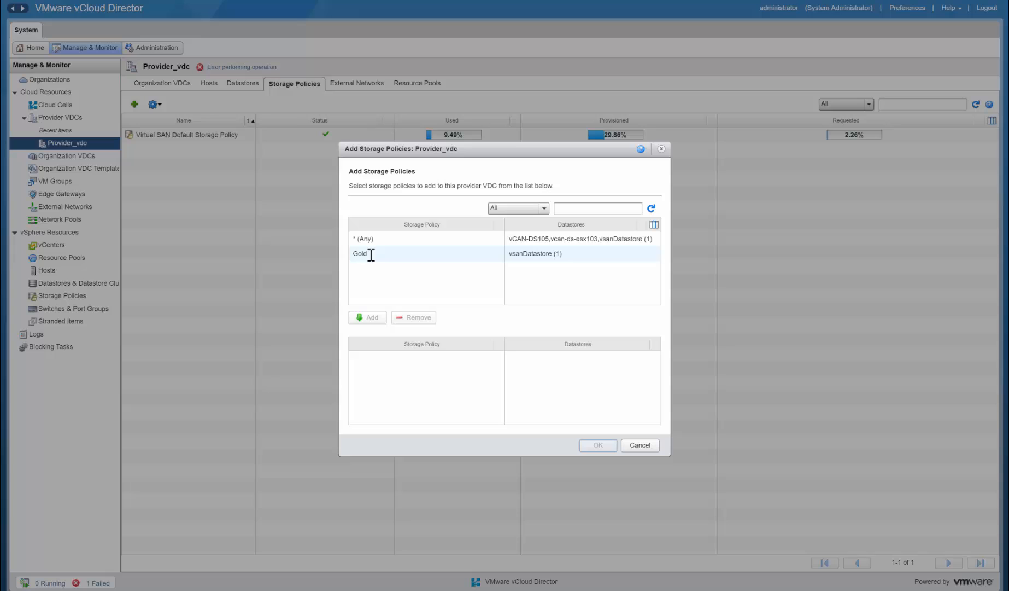
{"action": "left_click", "coordinate": [424, 253]}
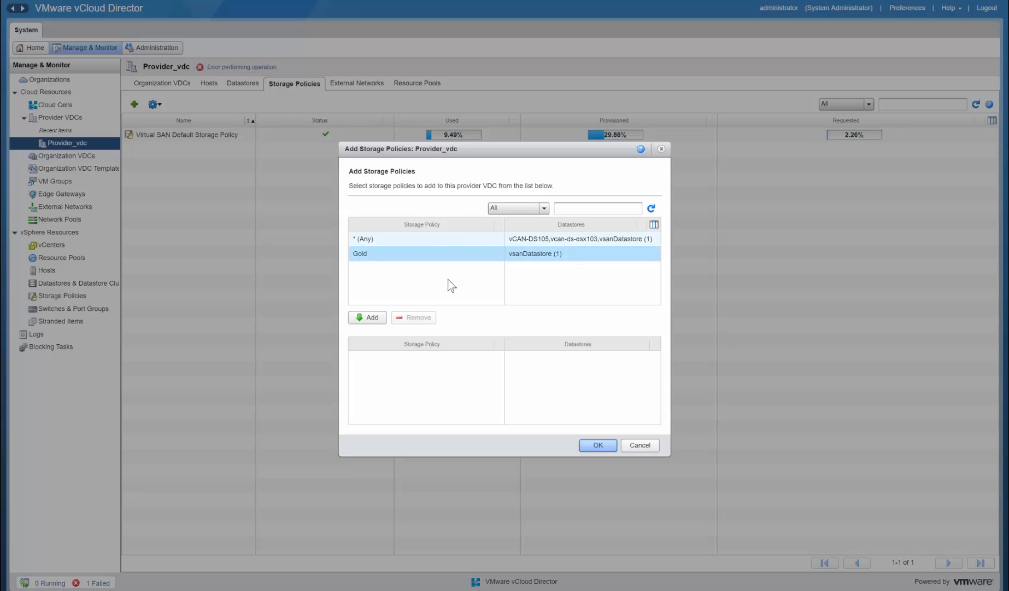
{"action": "left_click", "coordinate": [366, 316]}
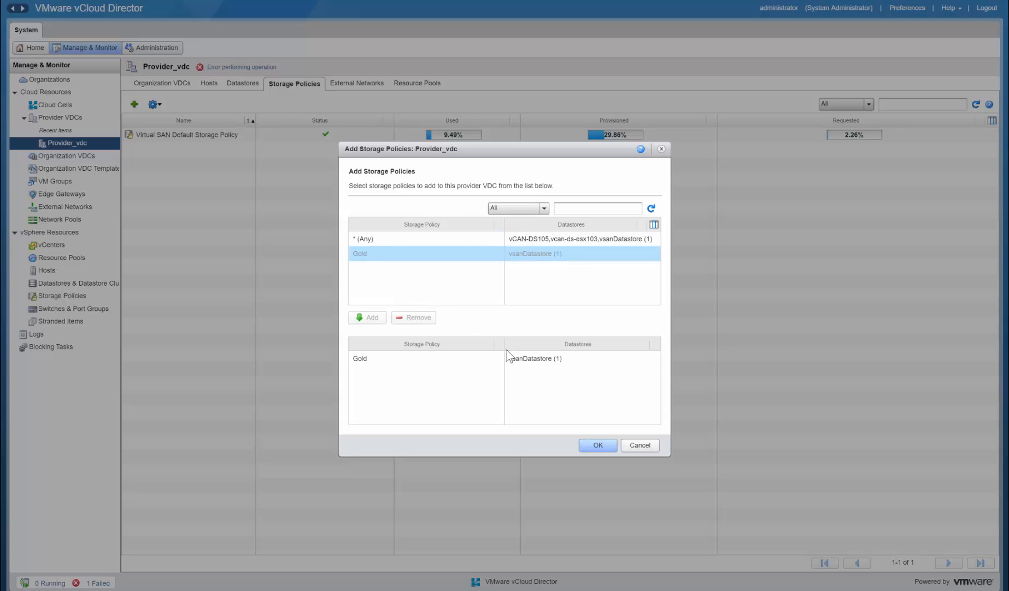
{"action": "left_click", "coordinate": [597, 446]}
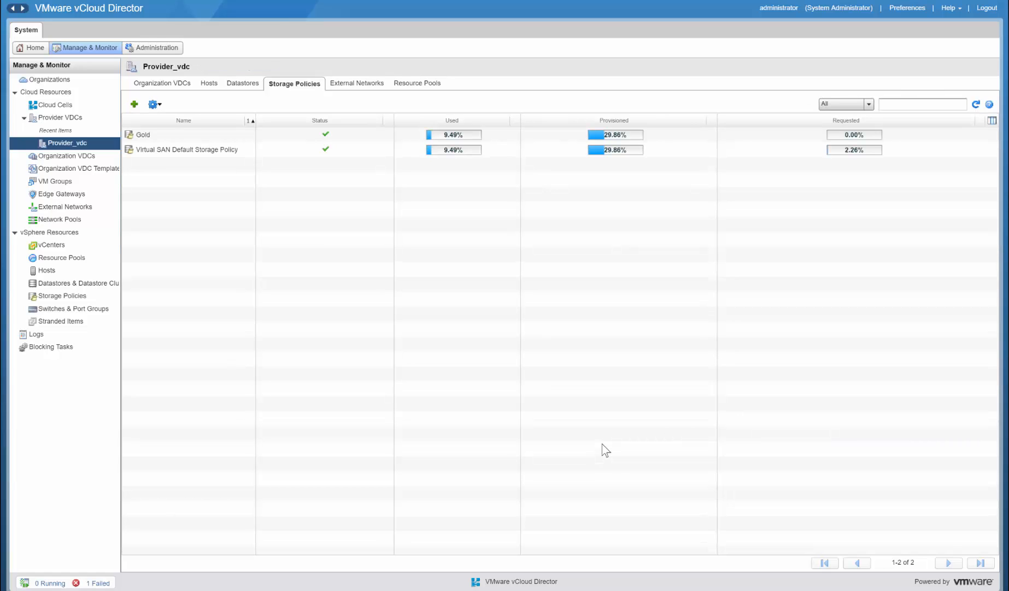
{"action": "mouse_move", "coordinate": [887, 472]}
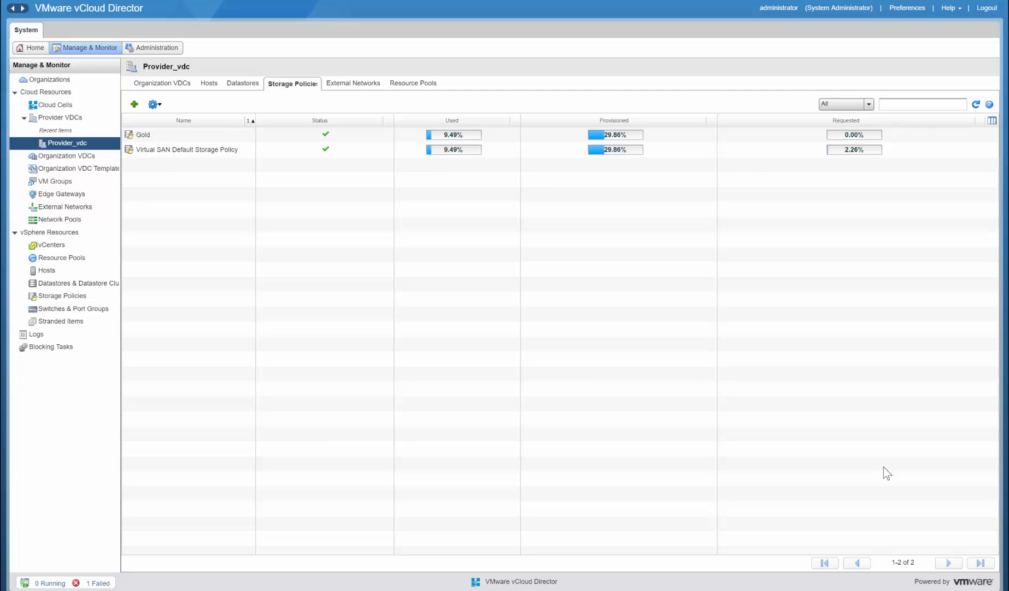
{"action": "mouse_move", "coordinate": [854, 482]}
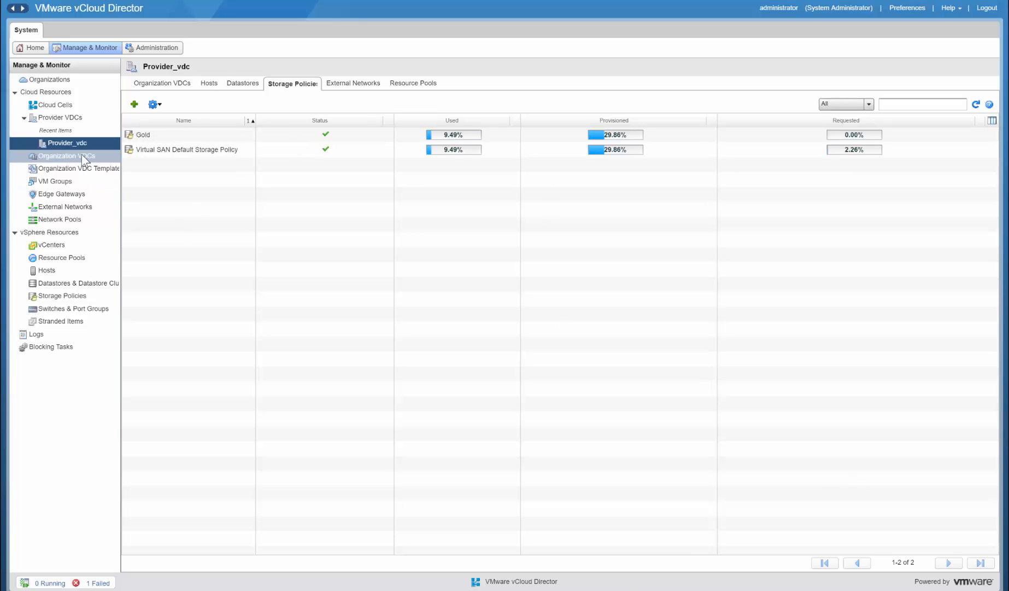
Open the CustomerA-HR organization VDC and show its Storage Policies tab.
{"action": "left_click", "coordinate": [69, 155]}
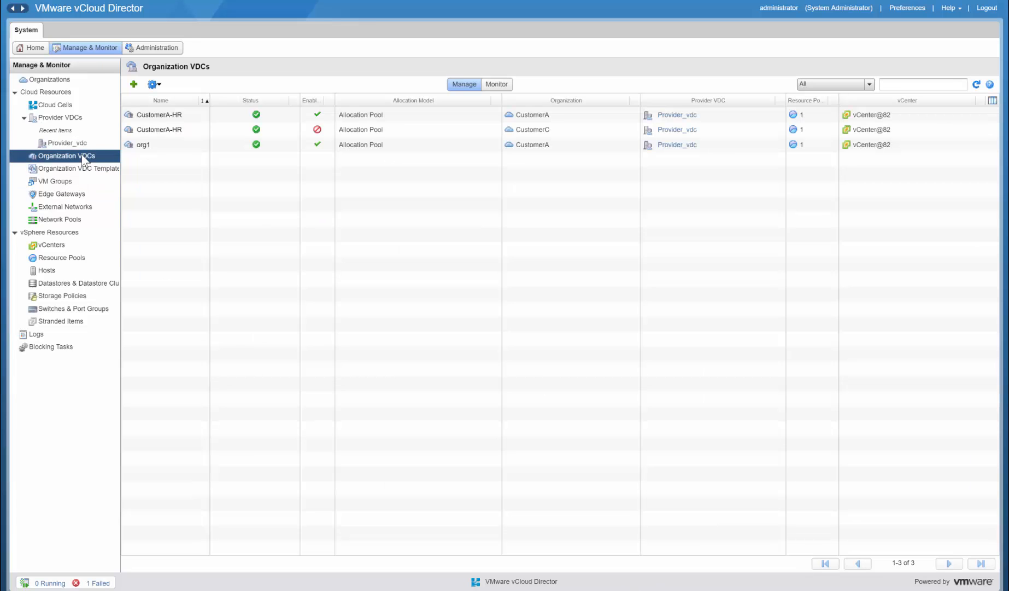
{"action": "left_click", "coordinate": [159, 114]}
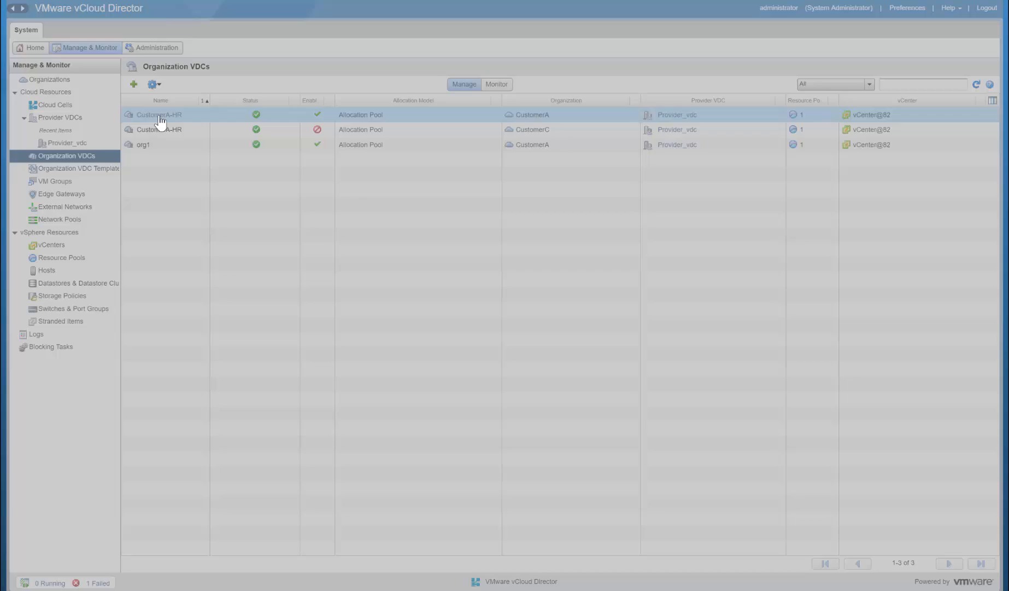
{"action": "double_click", "coordinate": [157, 114]}
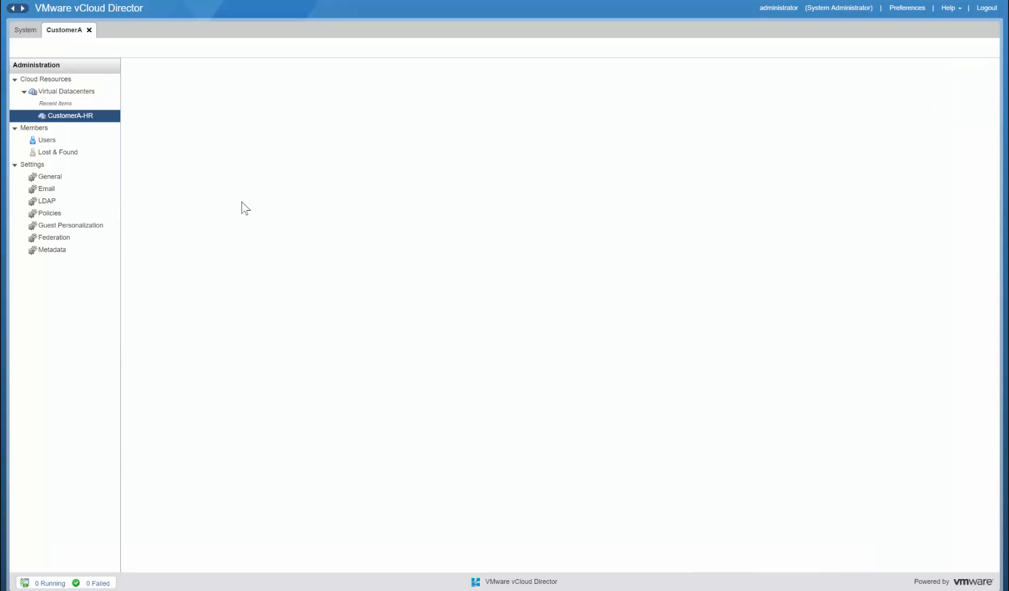
{"action": "left_click", "coordinate": [69, 115]}
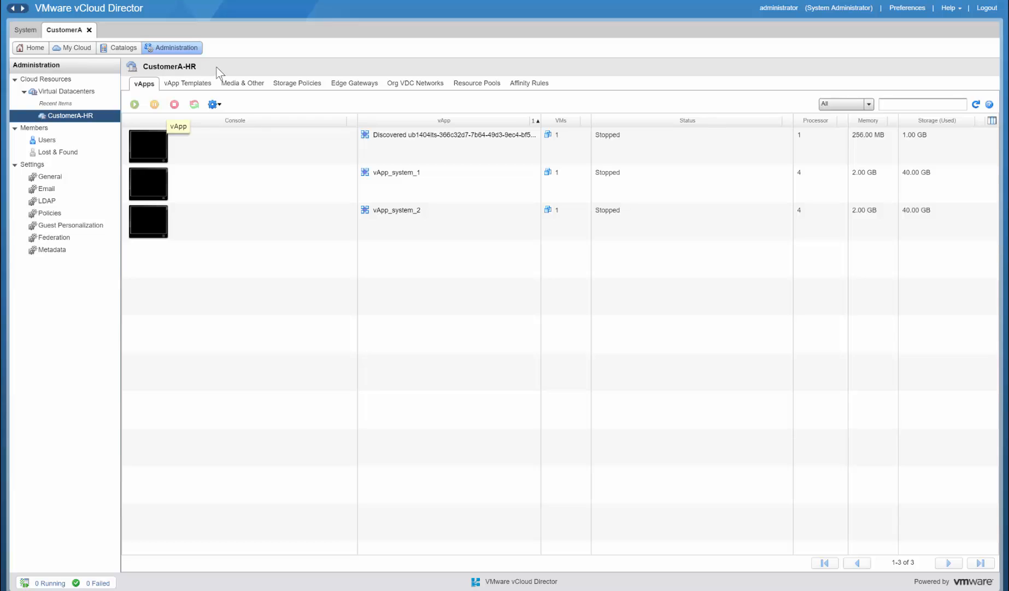
{"action": "mouse_move", "coordinate": [298, 90]}
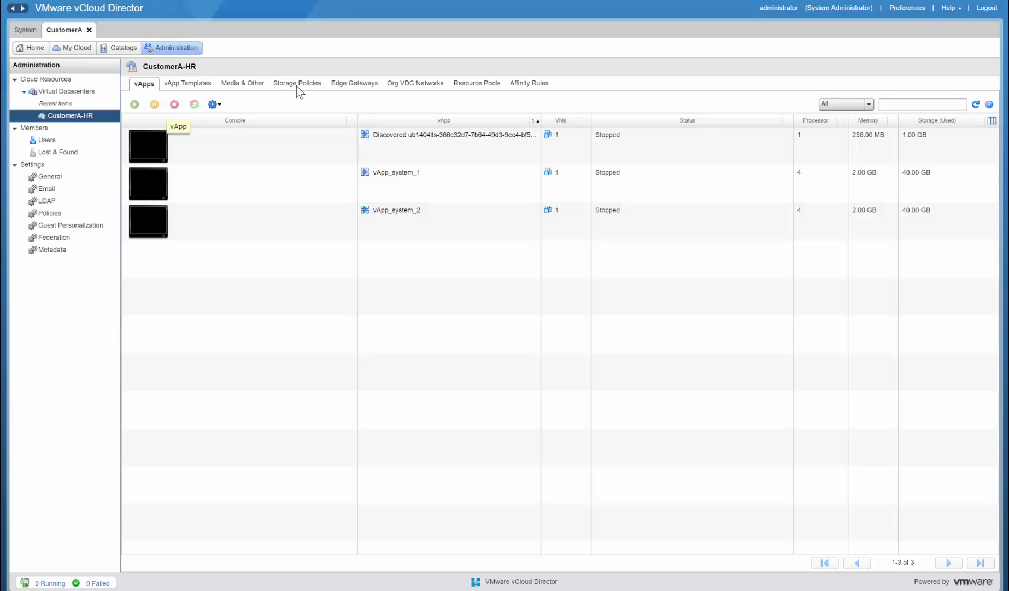
{"action": "left_click", "coordinate": [297, 83]}
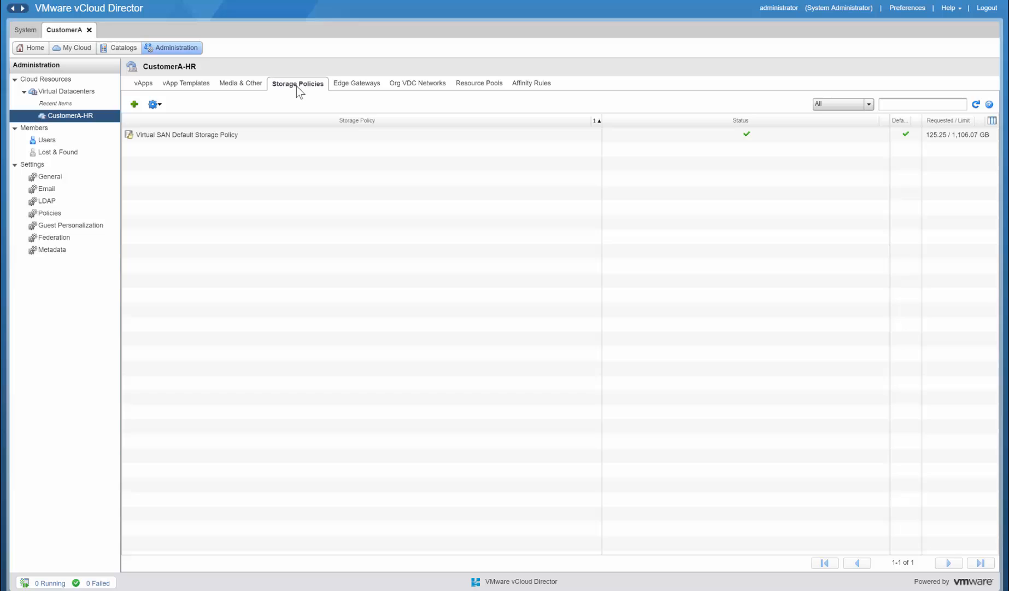
{"action": "mouse_move", "coordinate": [134, 104]}
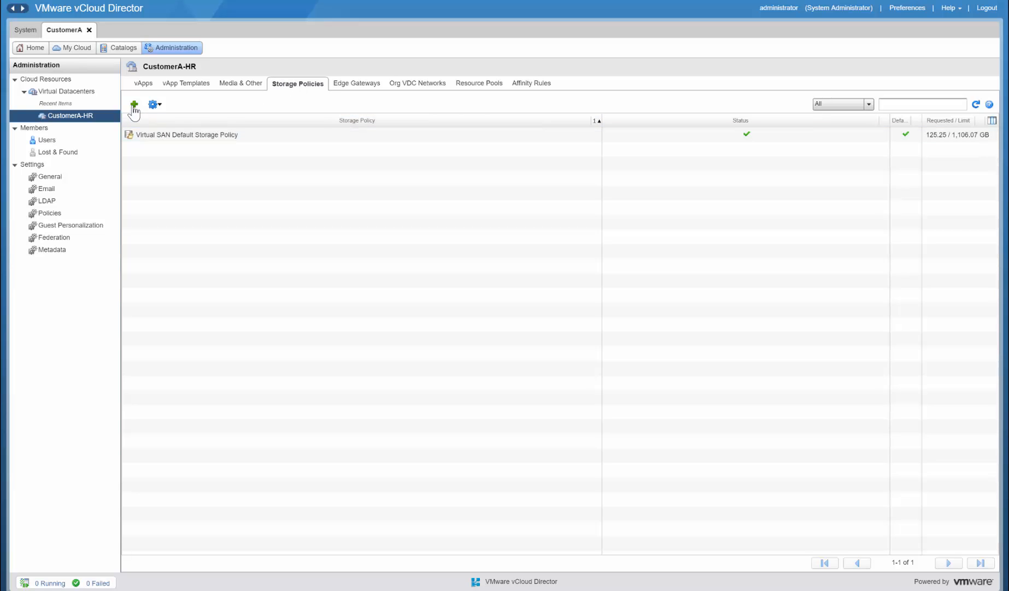
Add Gold to CustomerA-HR's storage policies, keeping the default storage limit.
{"action": "left_click", "coordinate": [134, 104]}
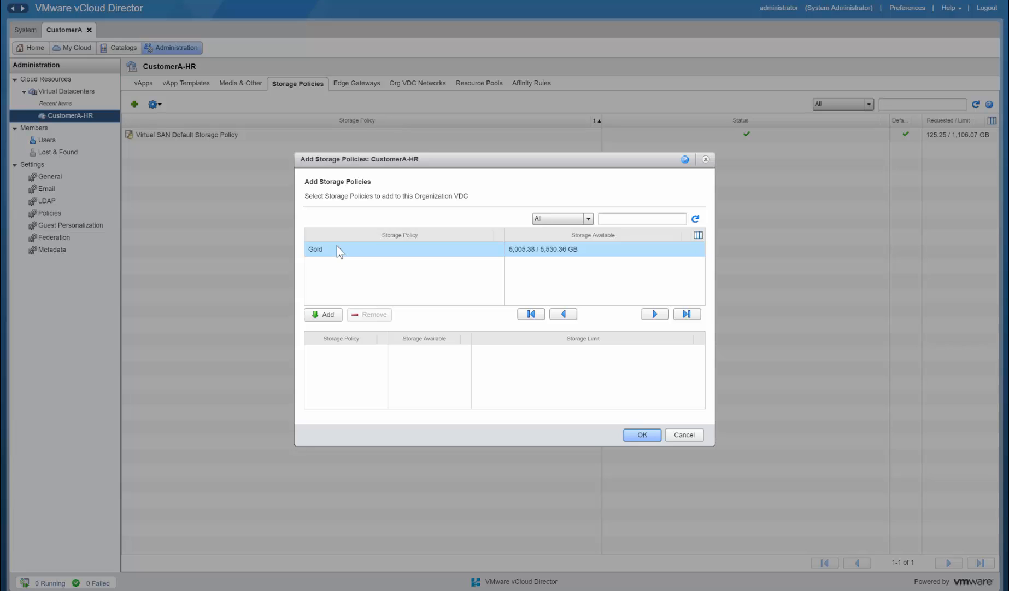
{"action": "left_click", "coordinate": [323, 314]}
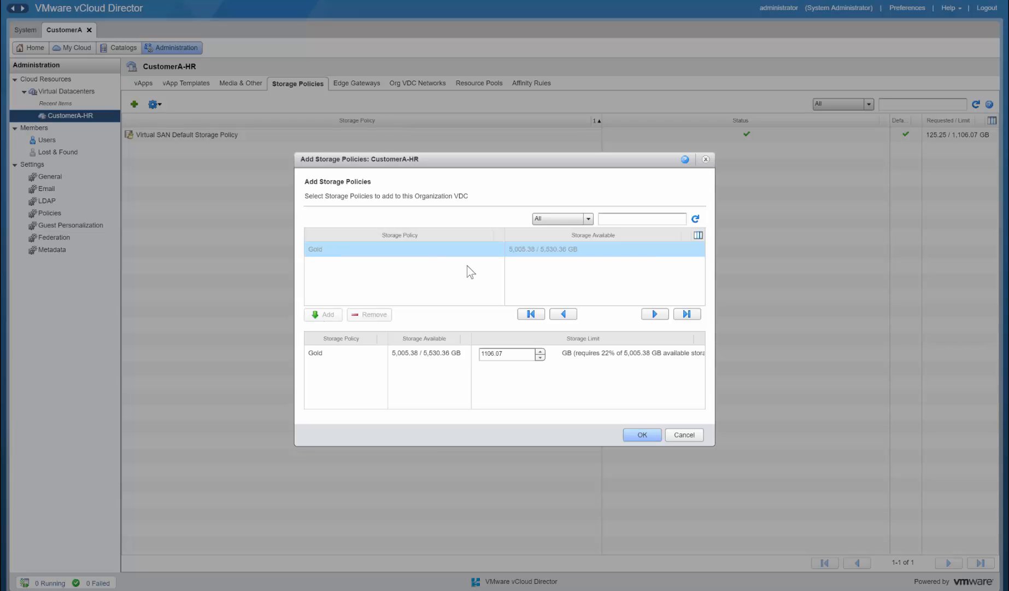
{"action": "left_click", "coordinate": [641, 434]}
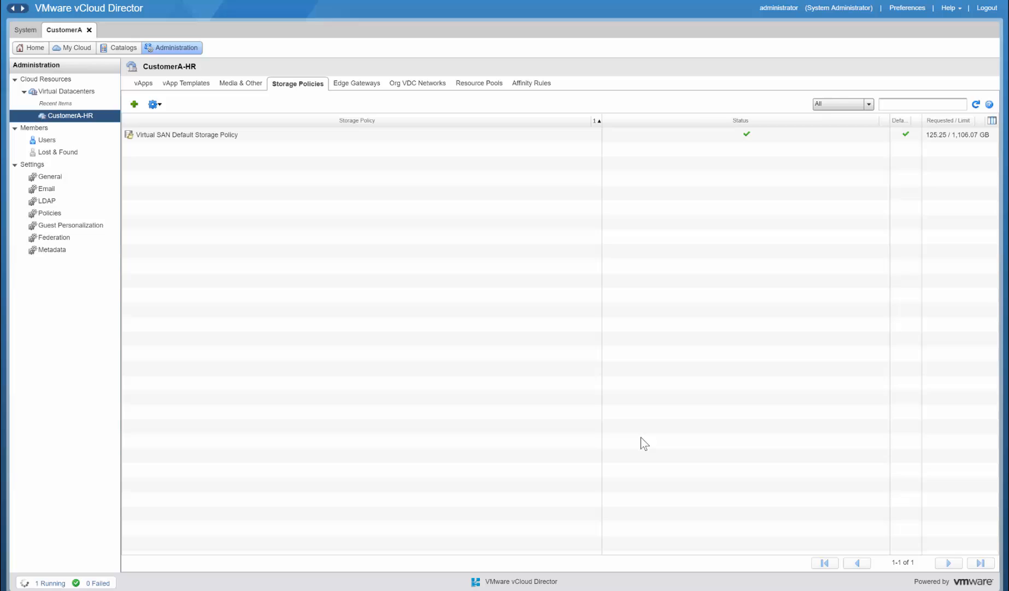